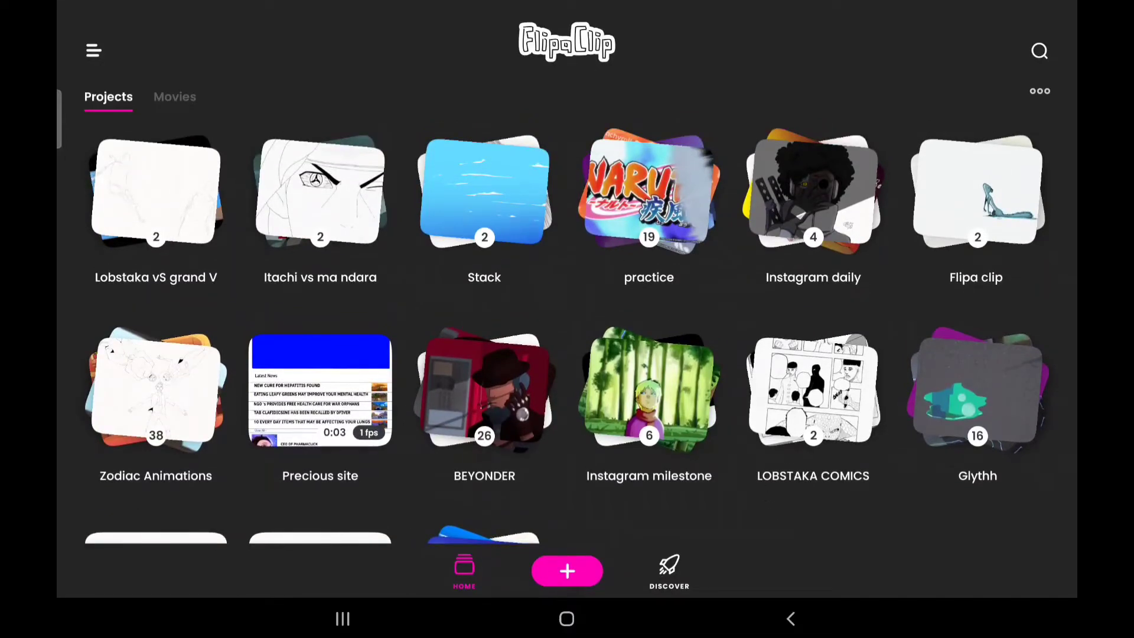
Group the two selected projects into a new stack named 'Stack'.
scroll(down, 3)
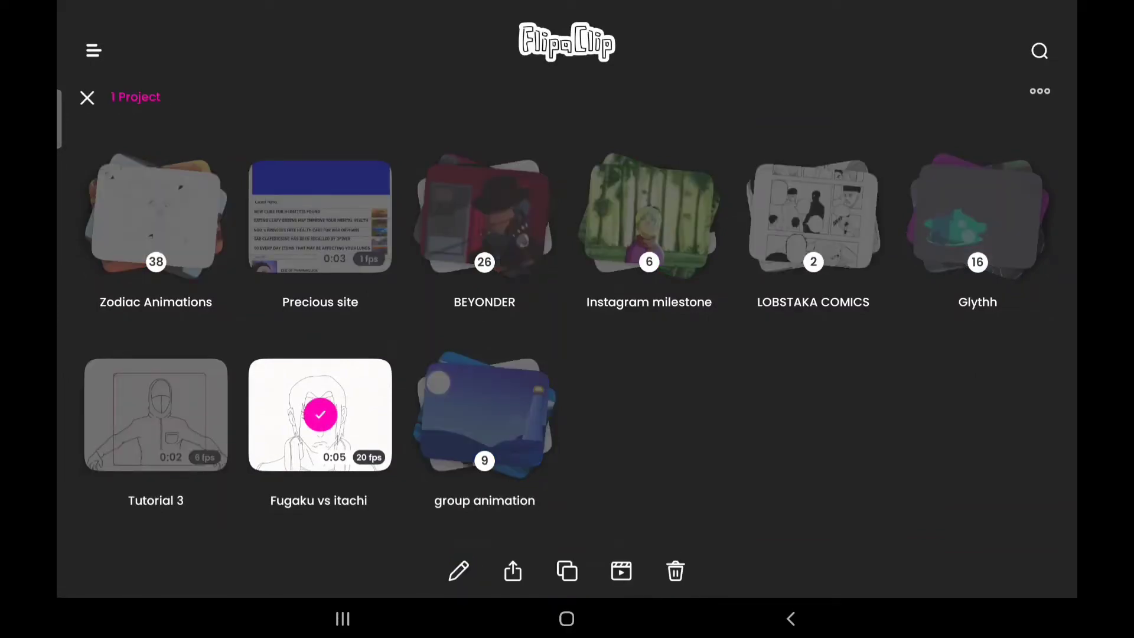
click(85, 97)
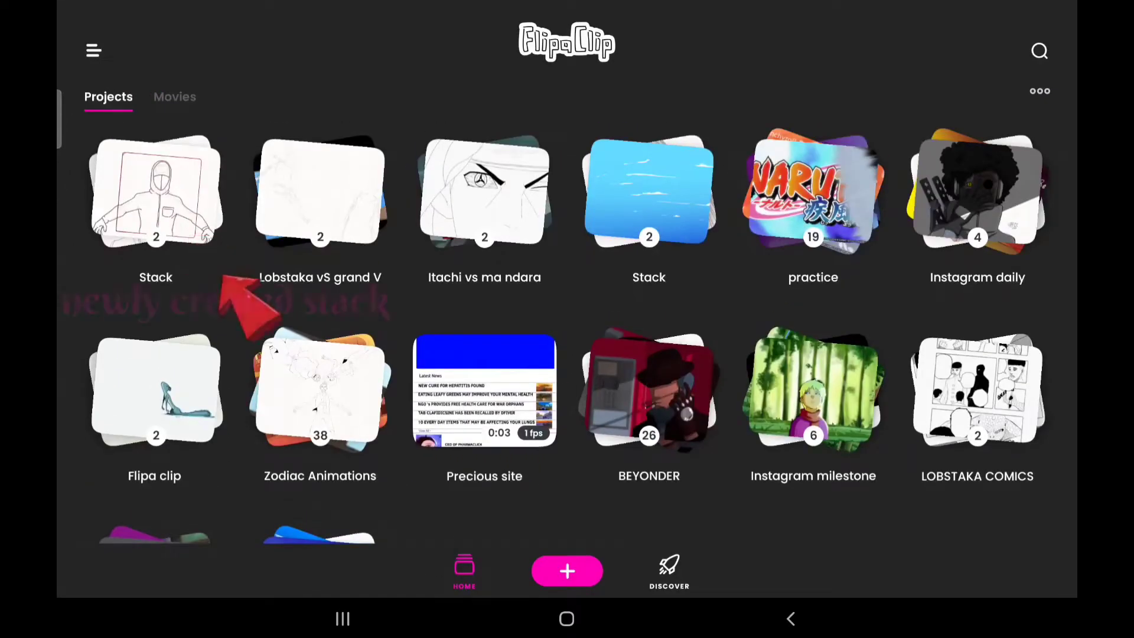
Open the new stack holding Tutorial 3 and Fugaku vs itachi.
click(156, 191)
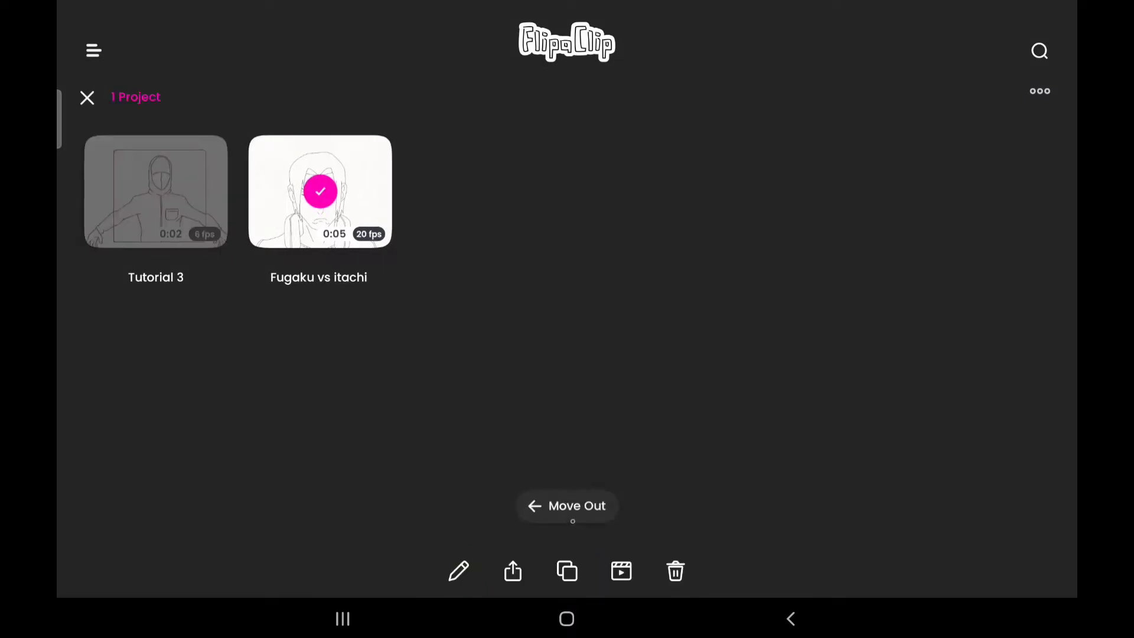
Move Fugaku vs itachi out of the stack, confirming the stack's deletion.
click(567, 506)
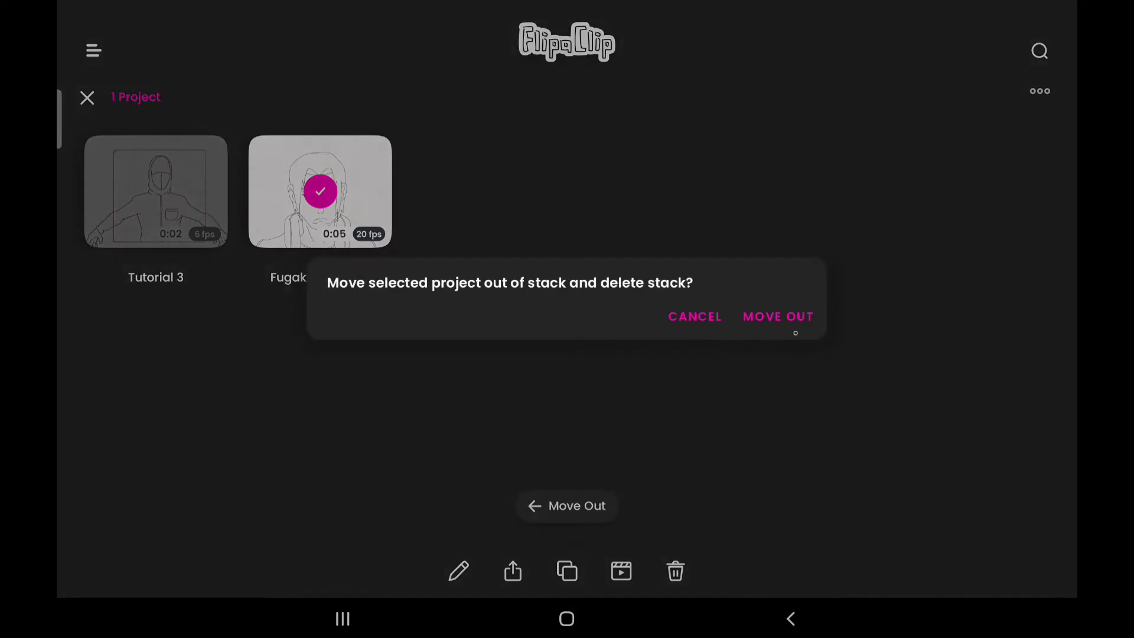
click(778, 316)
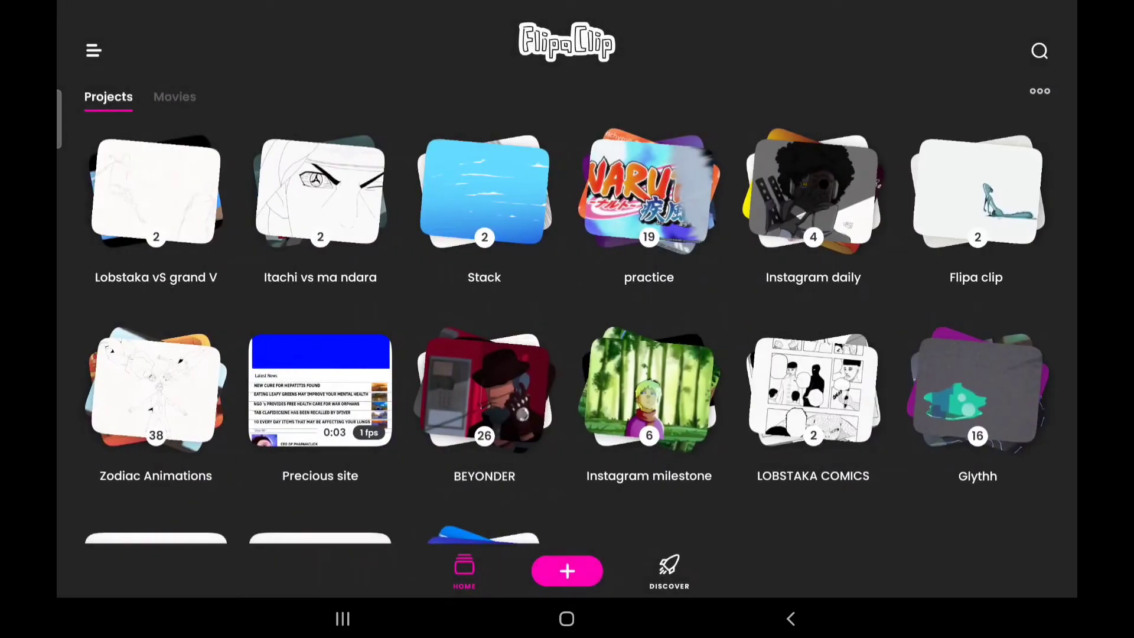
scroll(down, 3)
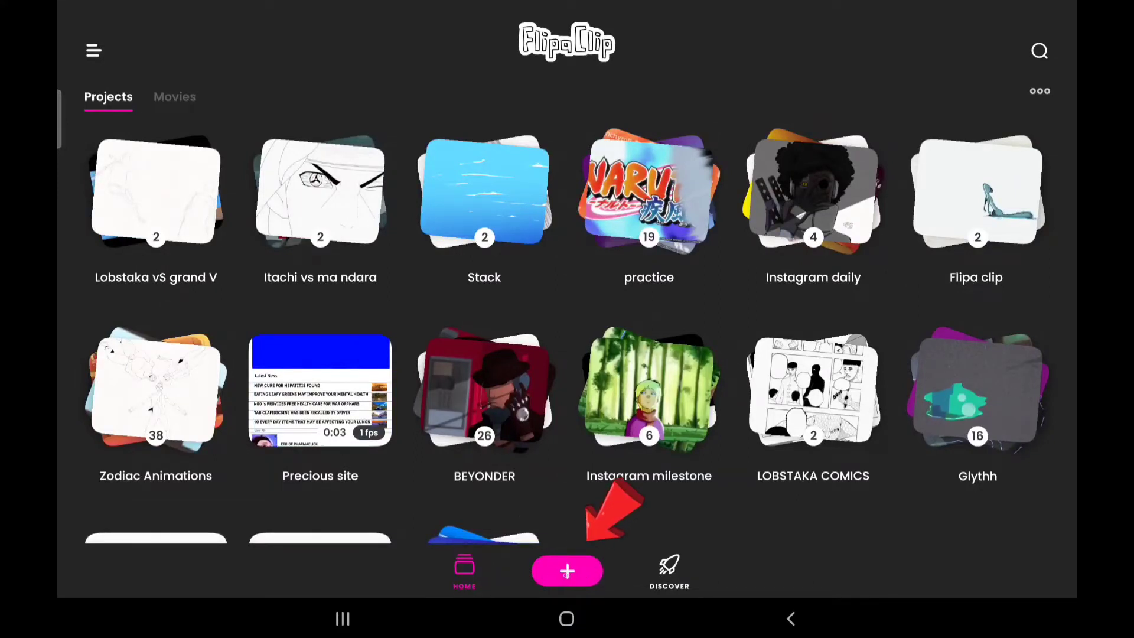
Start a new project named 'Tutorial', removing the stray space from the name.
click(567, 571)
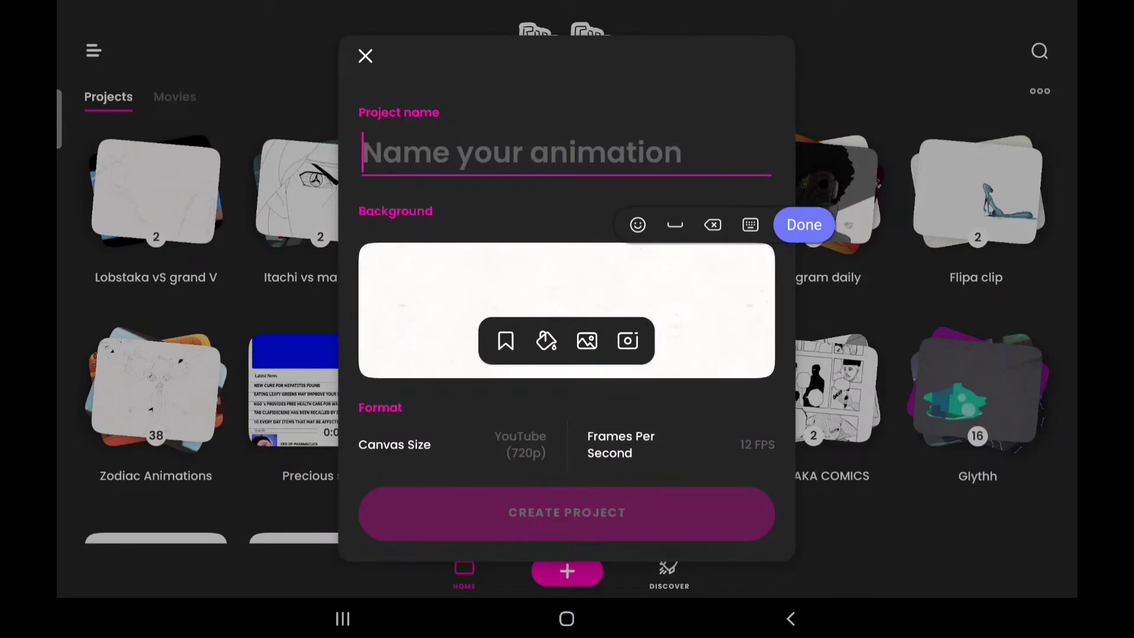
click(803, 225)
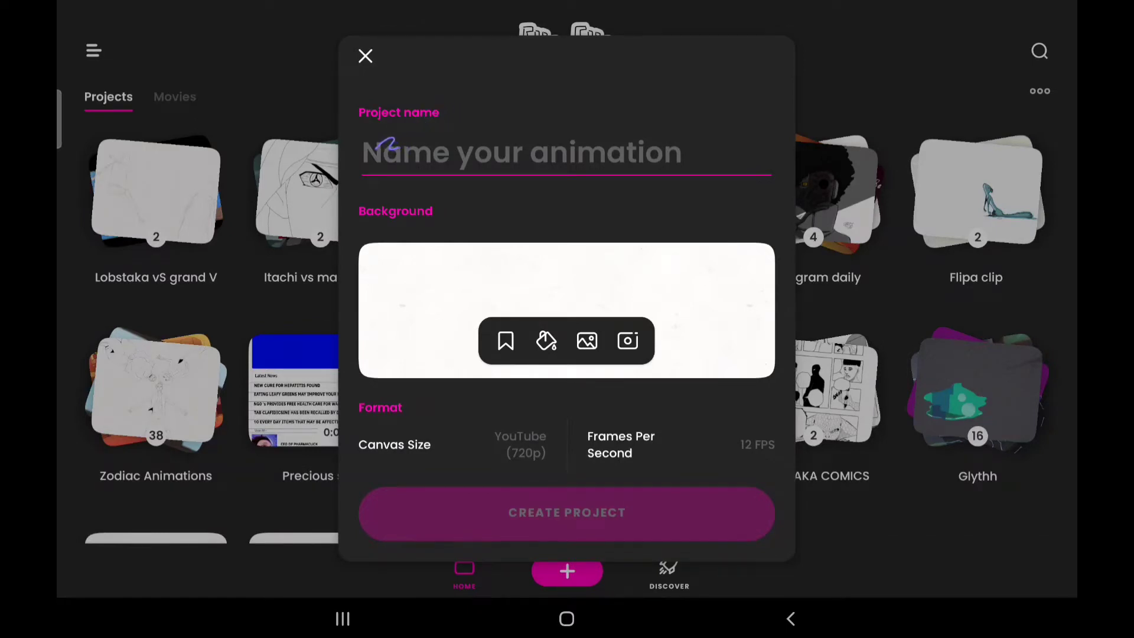
text(Tuto)
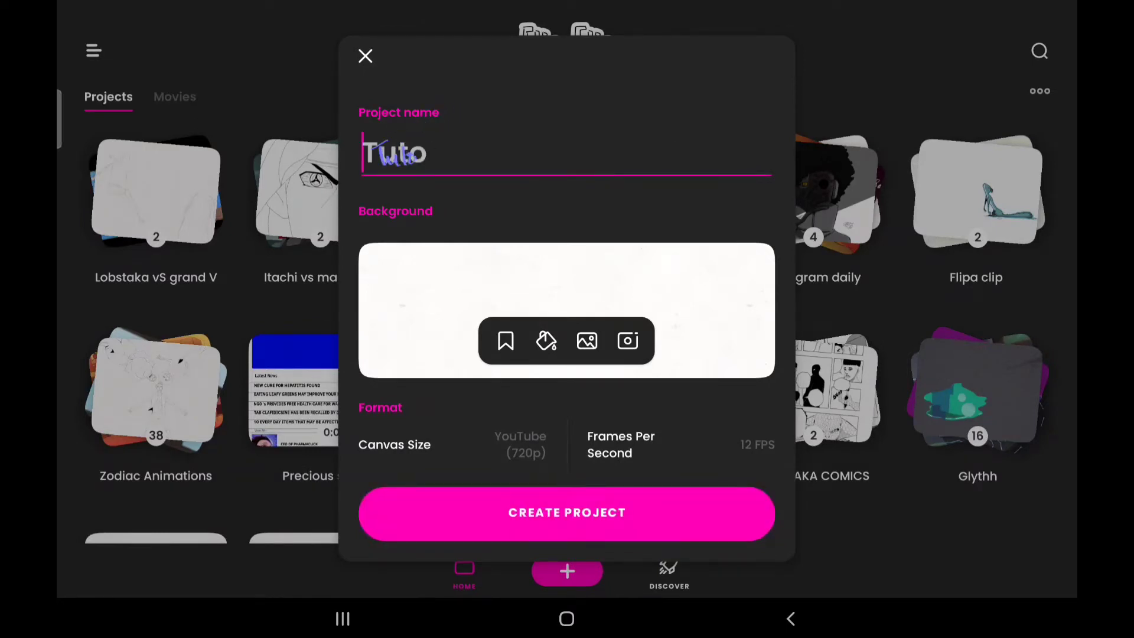
text(ria l)
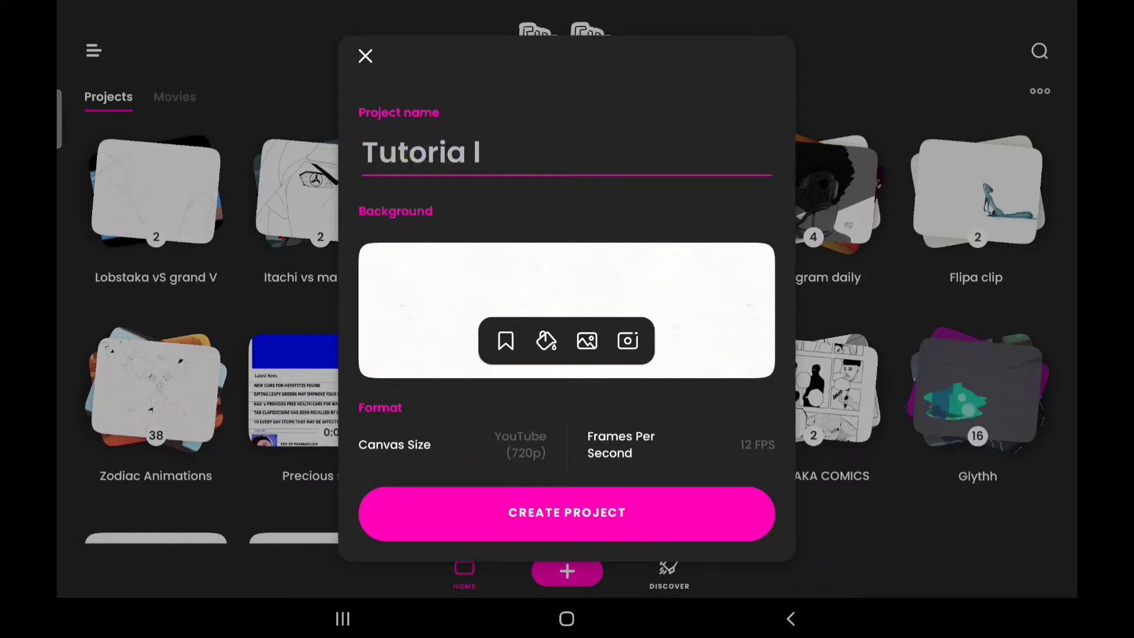
click(470, 152)
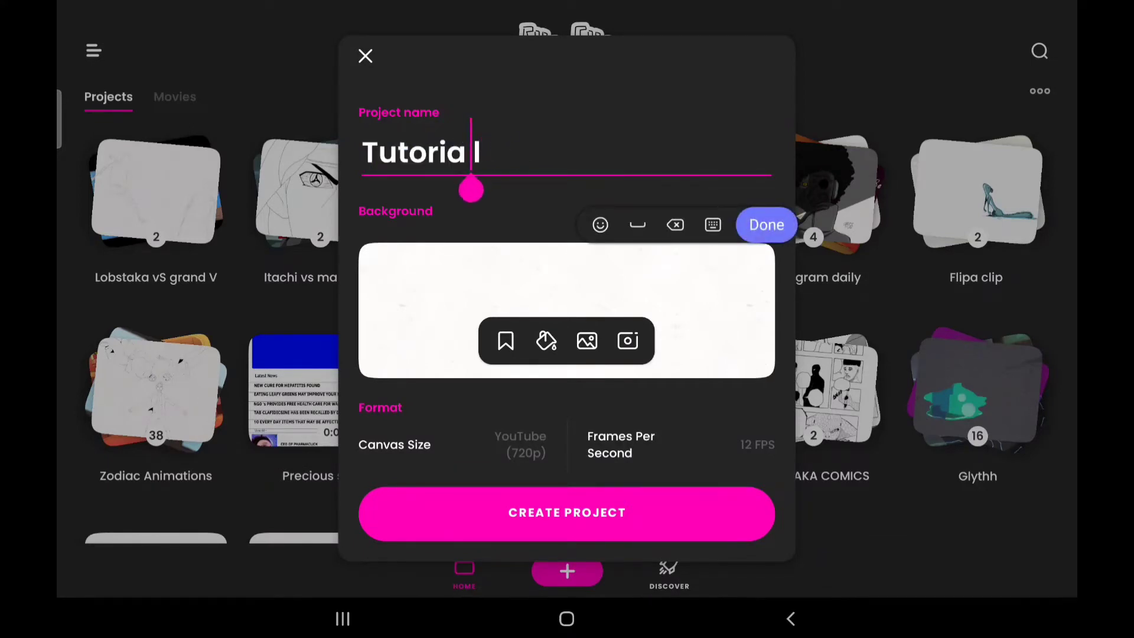
click(674, 224)
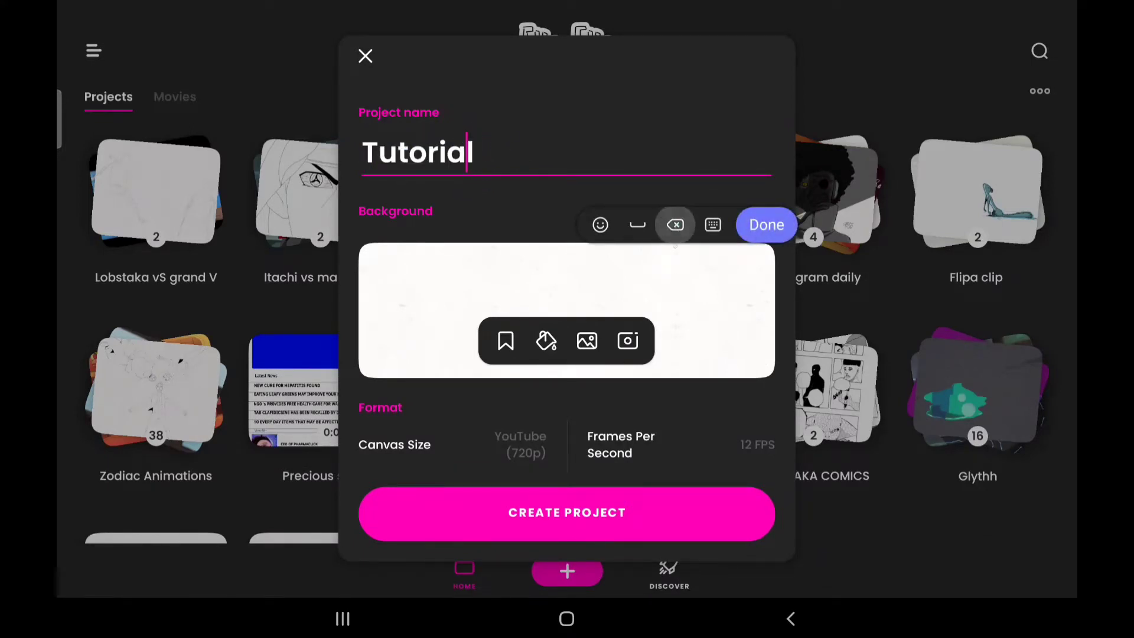
click(766, 224)
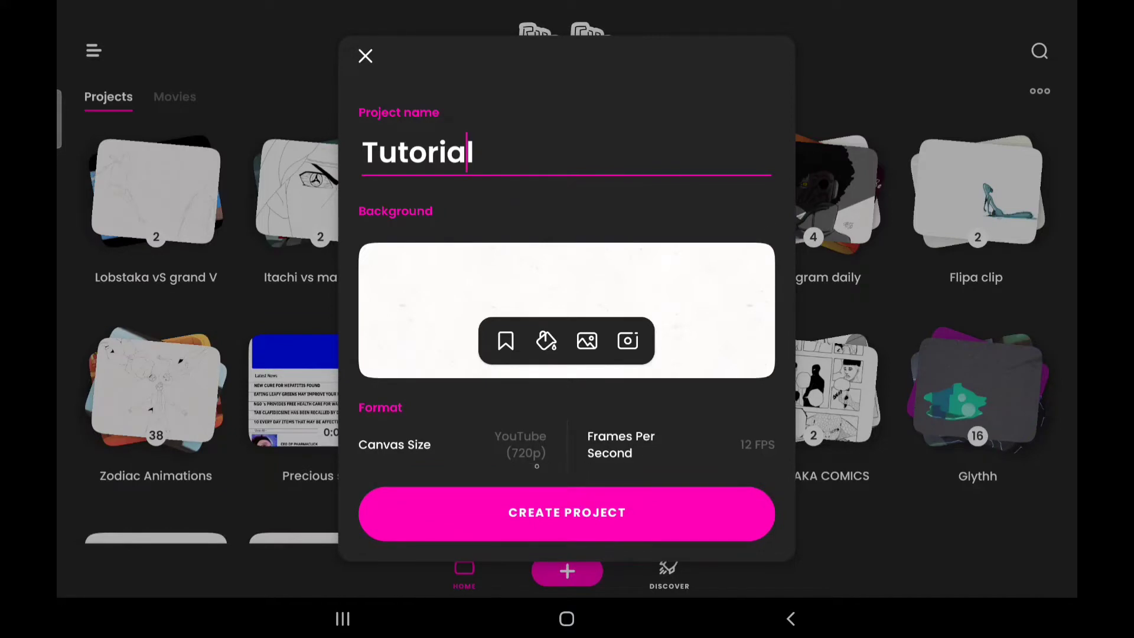
click(520, 444)
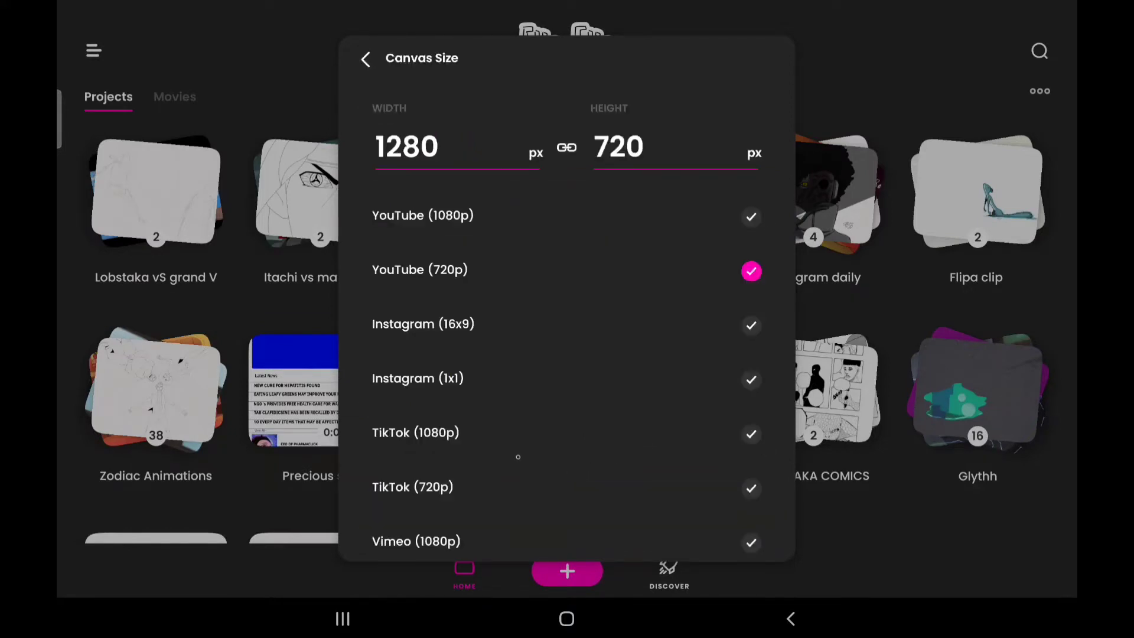
Set the project's canvas size to YouTube 1080p (1920×1080).
scroll(down, 3)
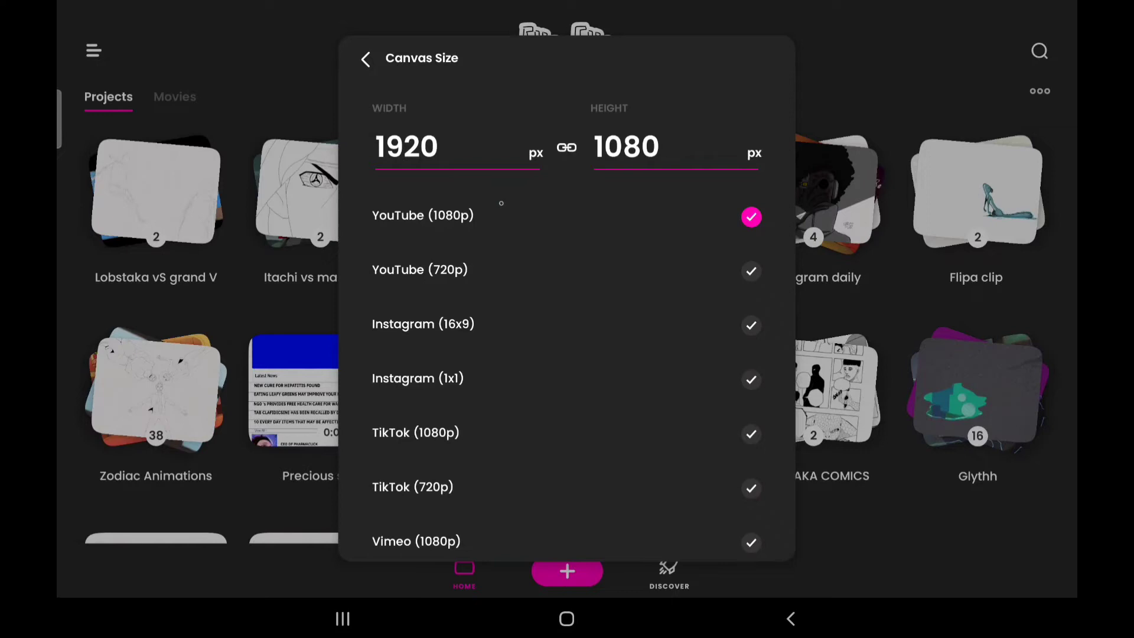
click(452, 147)
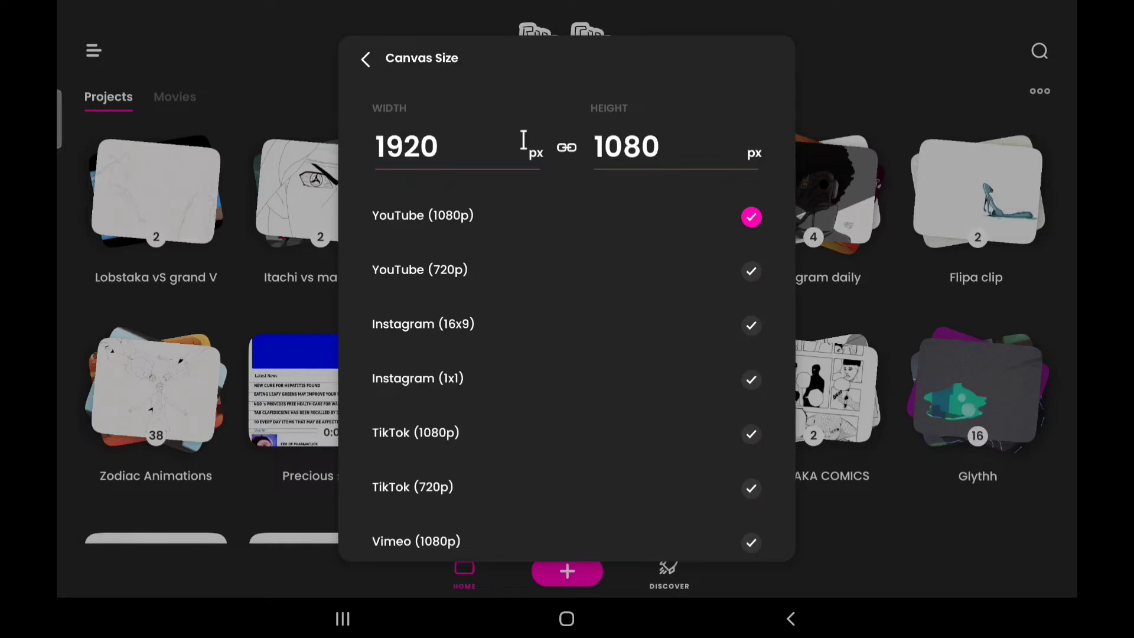
click(365, 58)
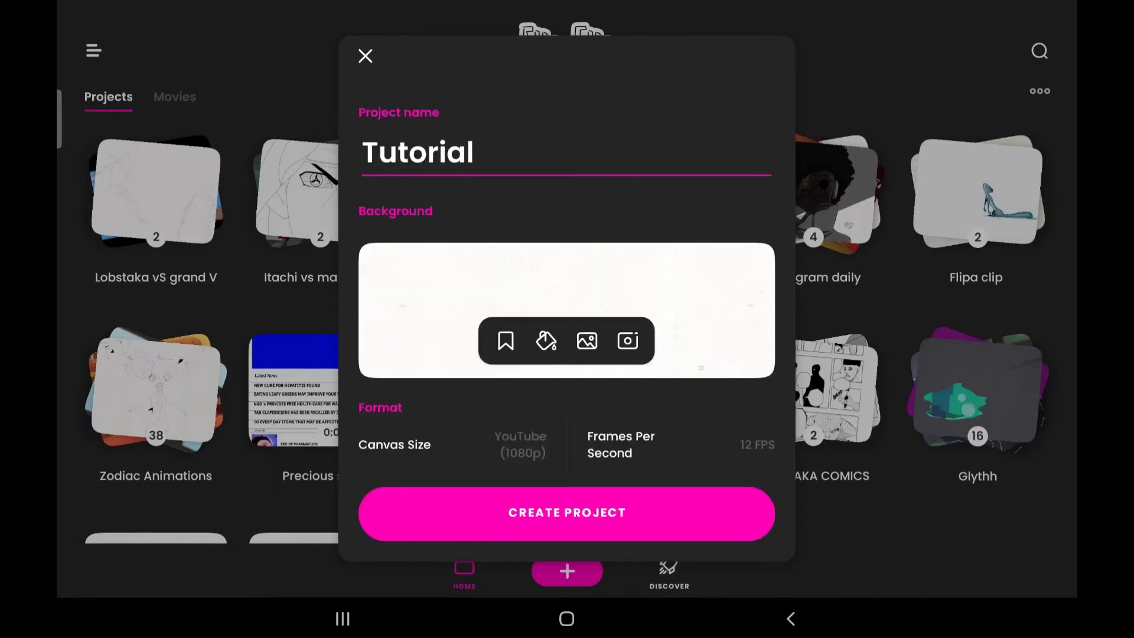
click(621, 444)
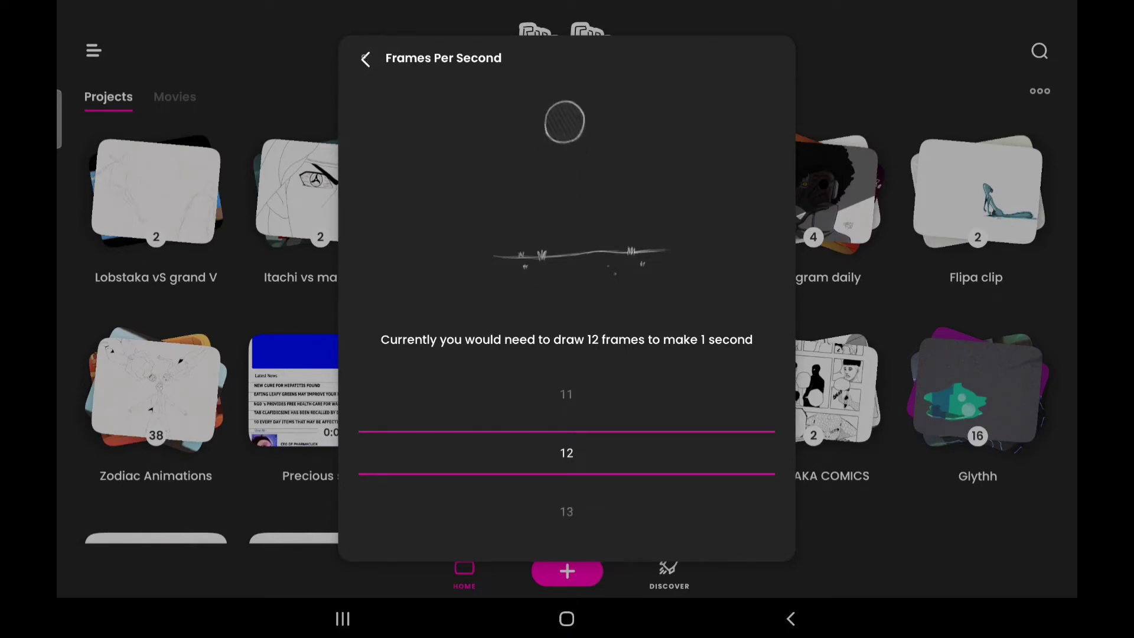
click(365, 59)
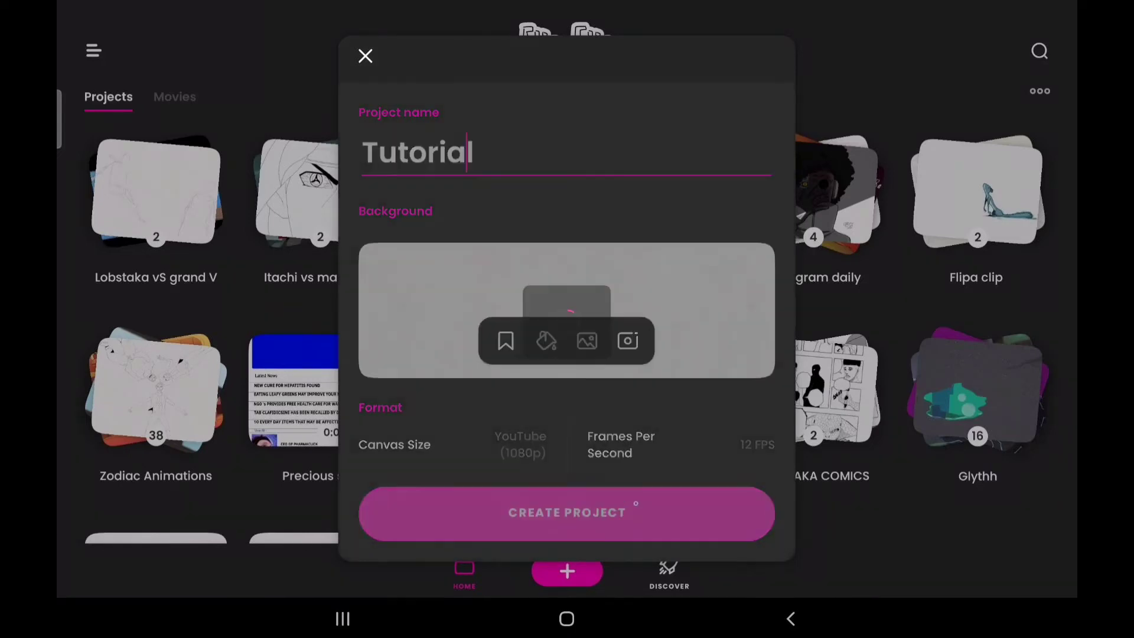
Create the Tutorial project and open it on a blank single-frame canvas.
click(567, 513)
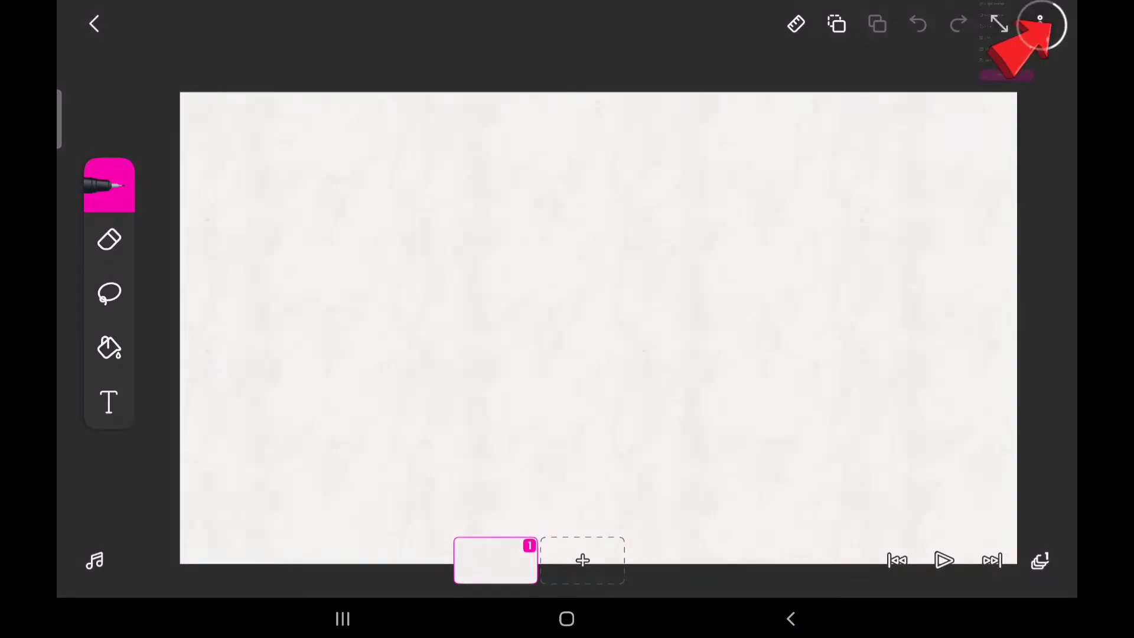
Open Tutorial's Project settings from the workspace's three-dot menu.
click(1040, 24)
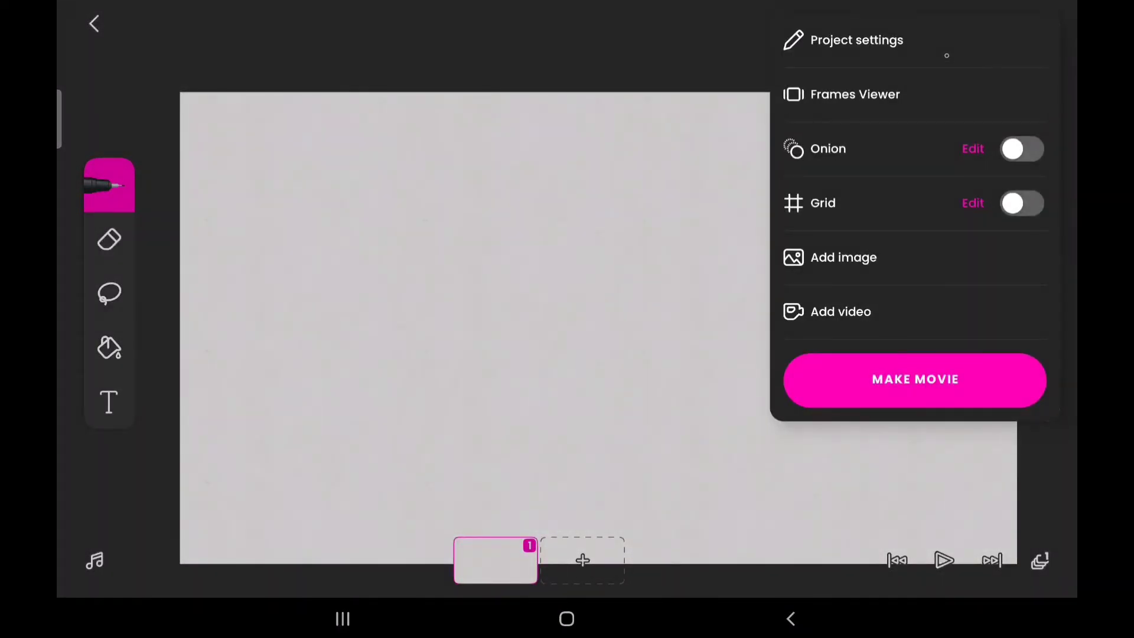
click(856, 40)
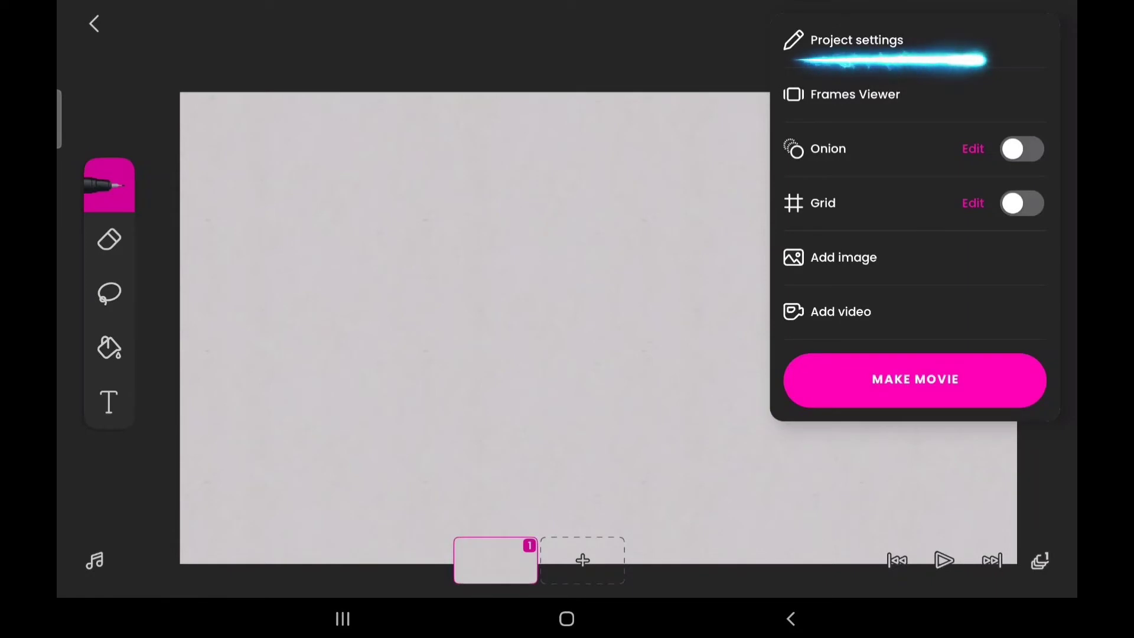
click(857, 39)
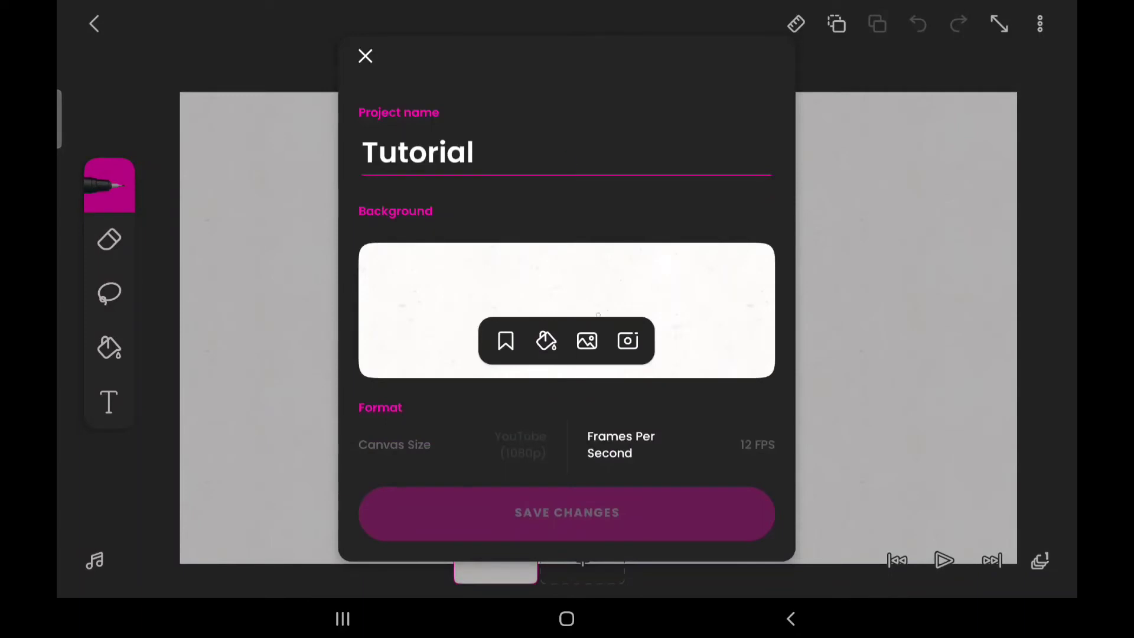
Browse the background presets, then try a solid gray fill as background.
click(586, 341)
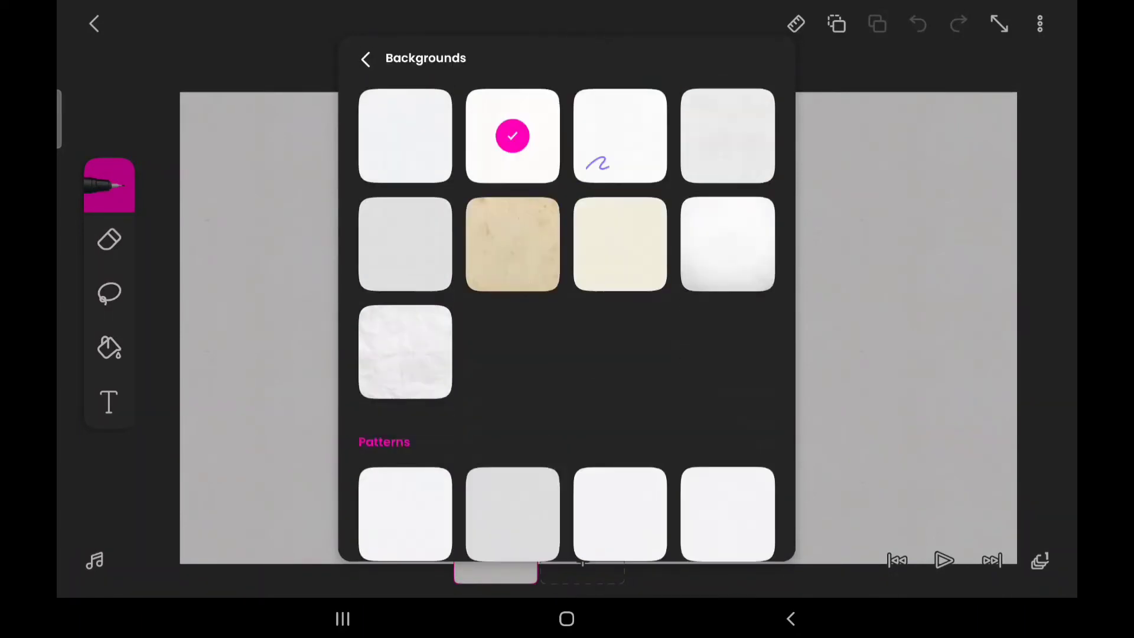
scroll(down, 3)
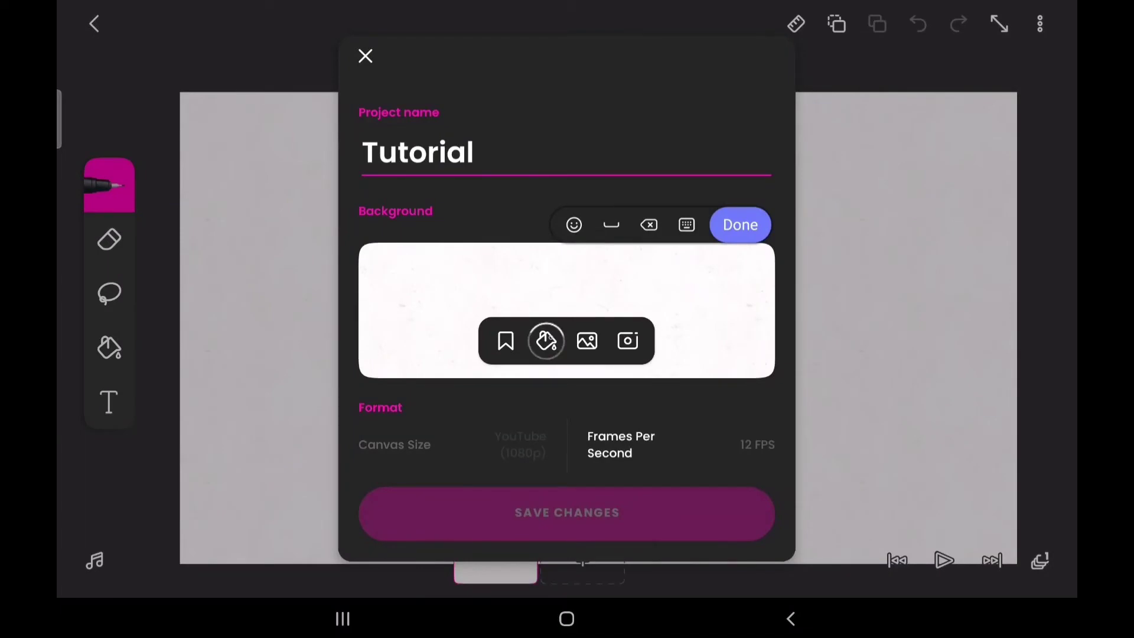
click(546, 341)
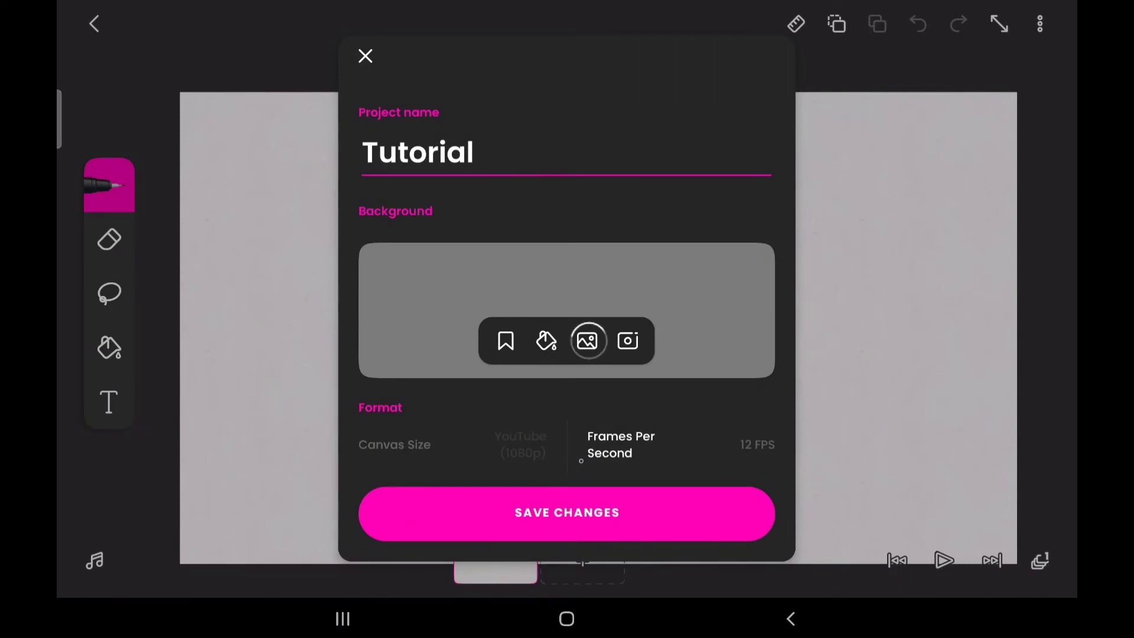
Pick a white paper texture from the Paper background presets.
click(589, 341)
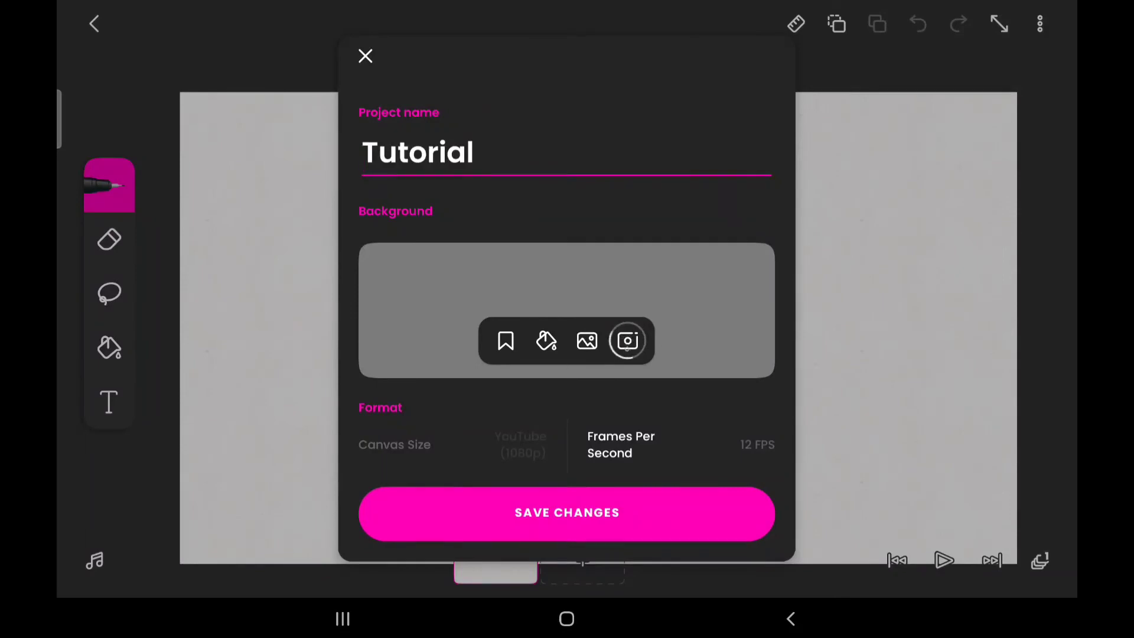
click(627, 341)
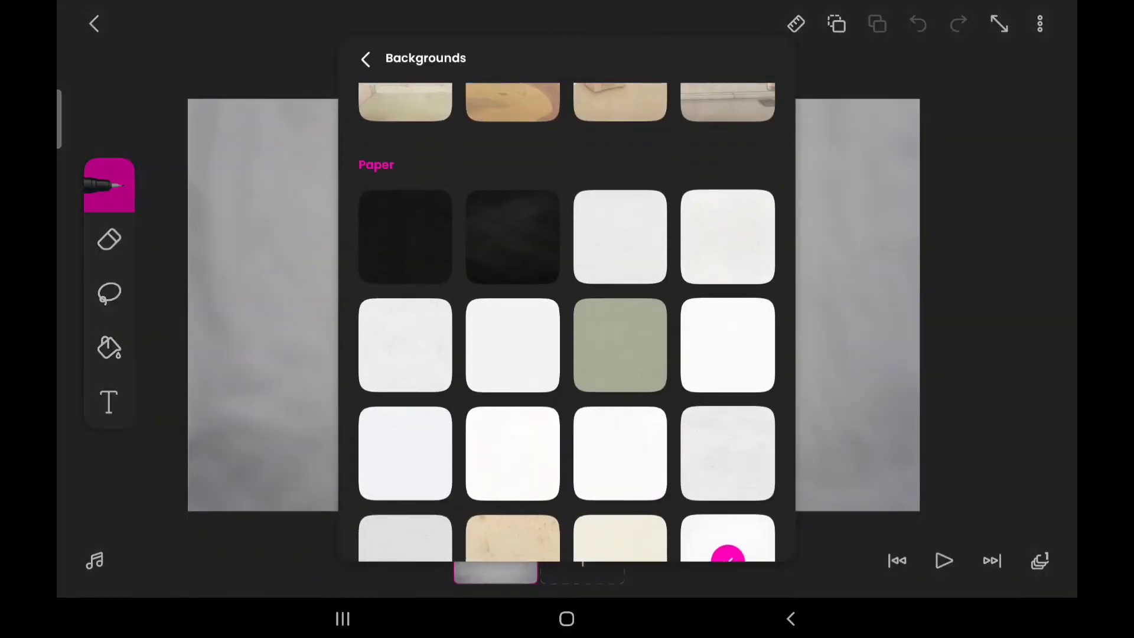
click(406, 342)
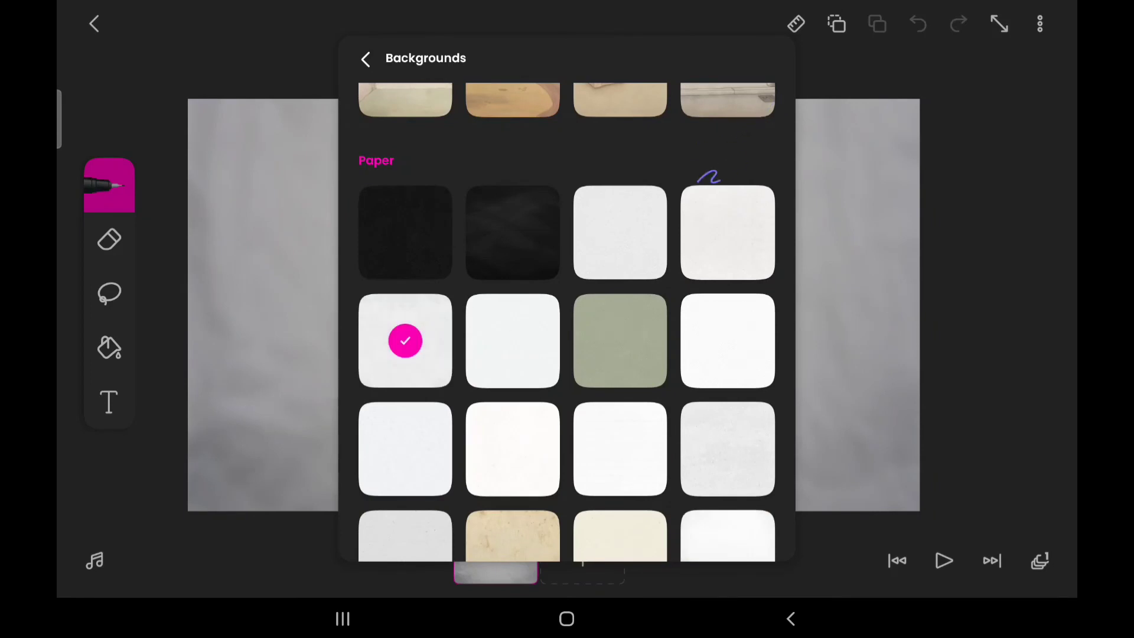